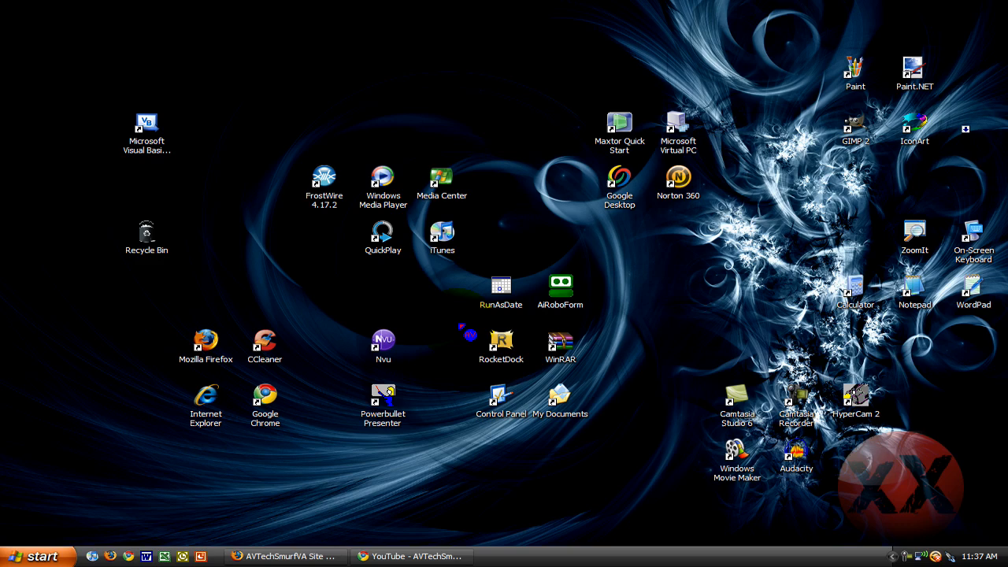
Step: Bring the AVTechSmurfVA site window to the front from the taskbar
click(285, 556)
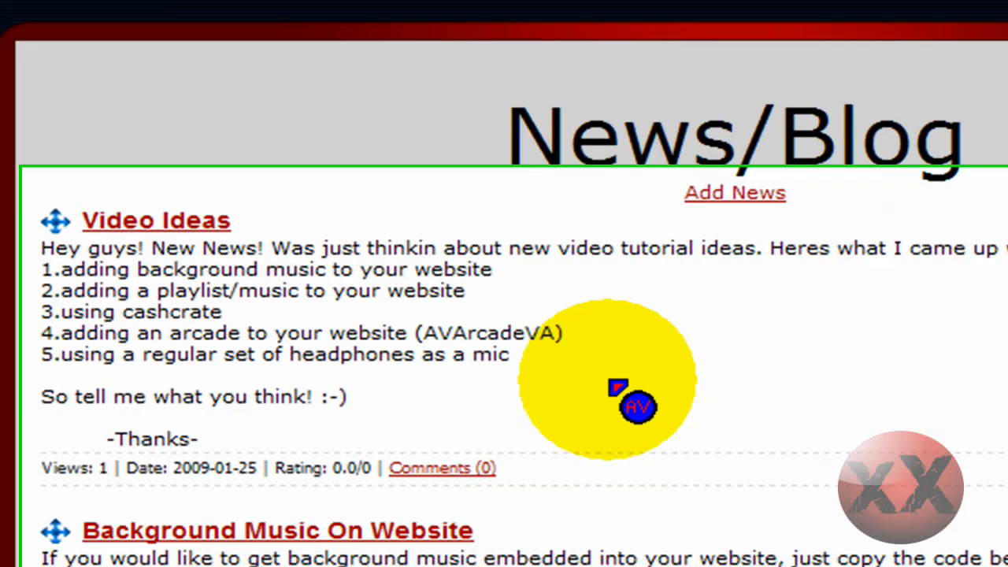
Step: Scroll the News/Blog page and open the 'Background Music On Website' post
scroll(down, 3)
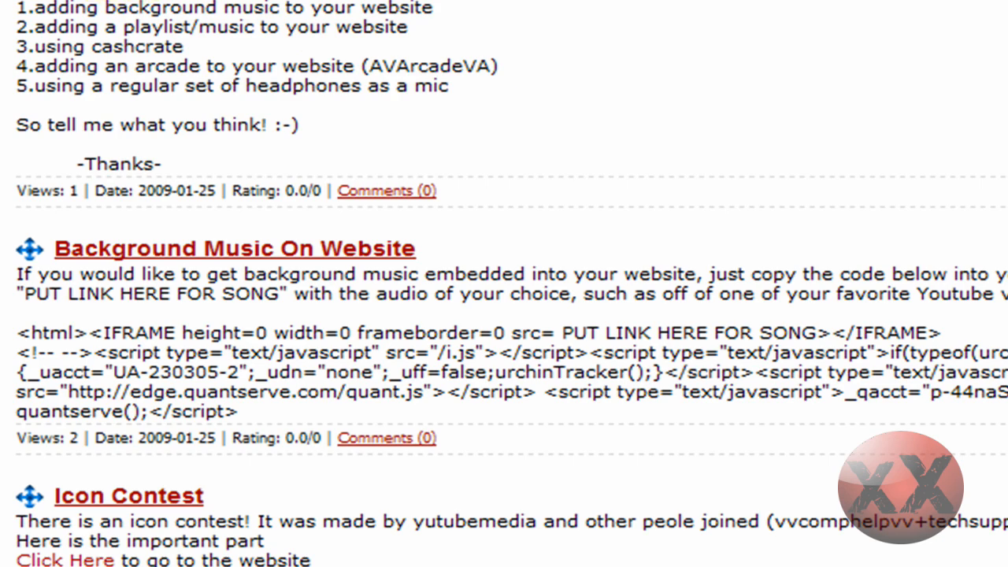
scroll(down, 3)
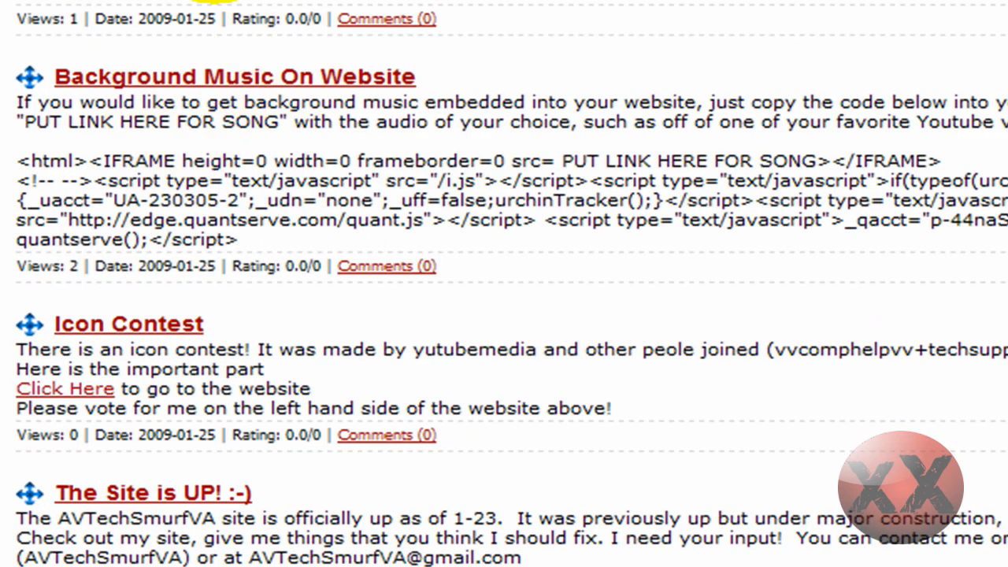
scroll(up, 3)
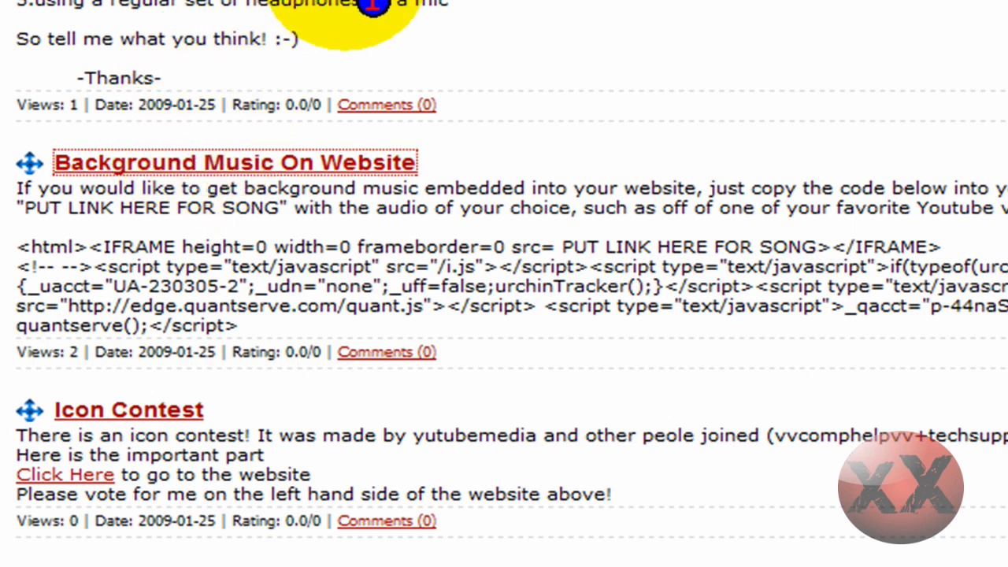
click(238, 161)
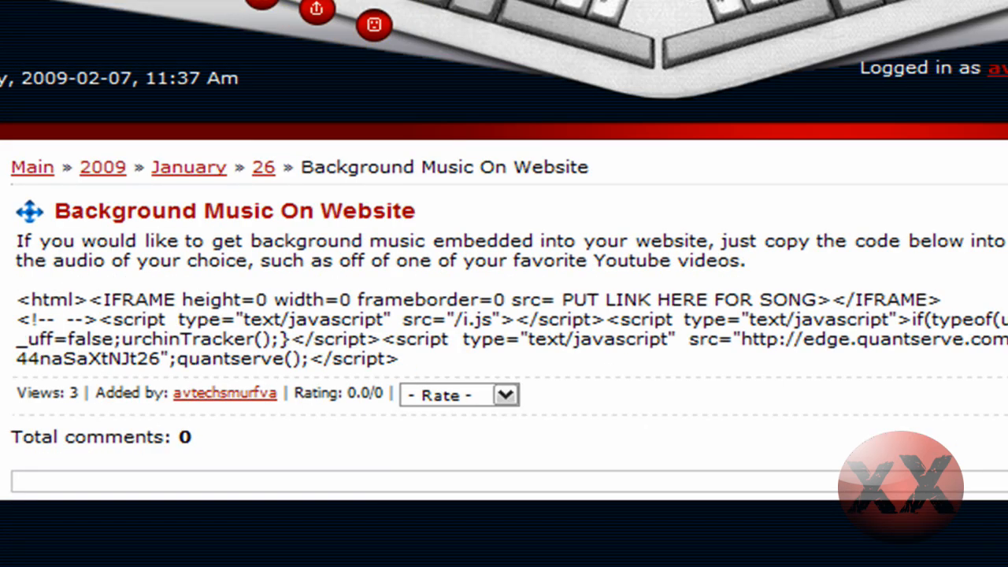
scroll(down, 3)
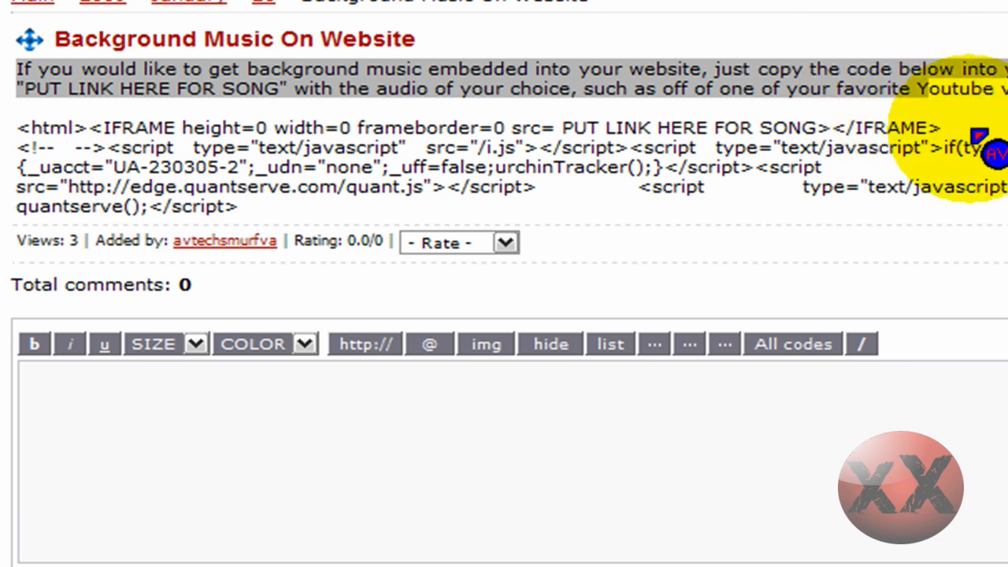
mouse_move(413, 130)
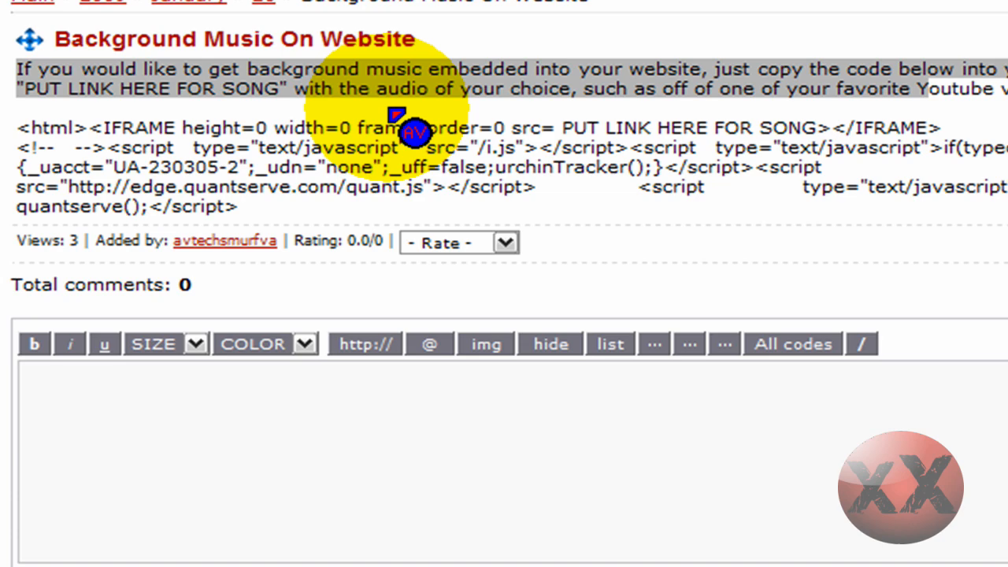
mouse_move(615, 154)
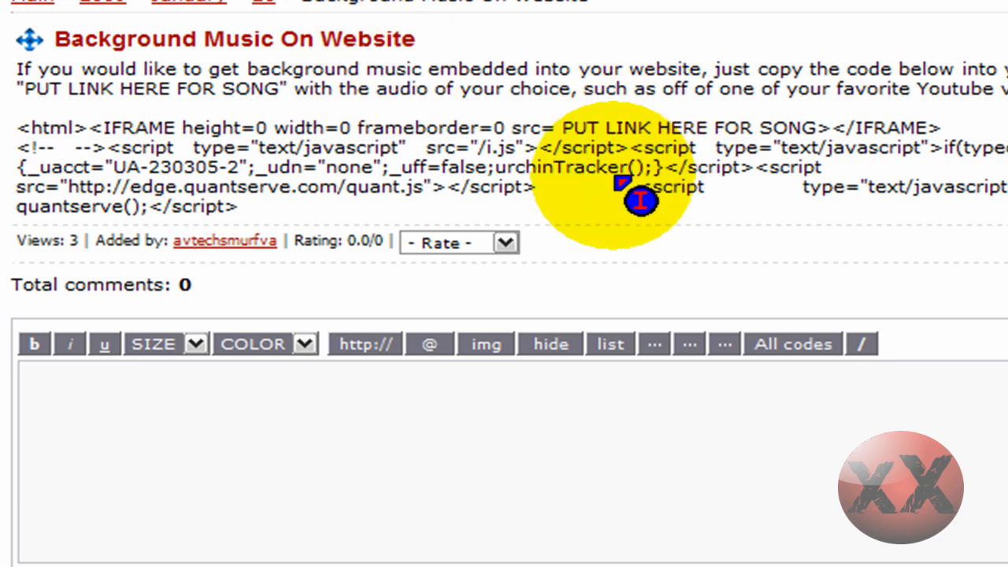
mouse_move(323, 221)
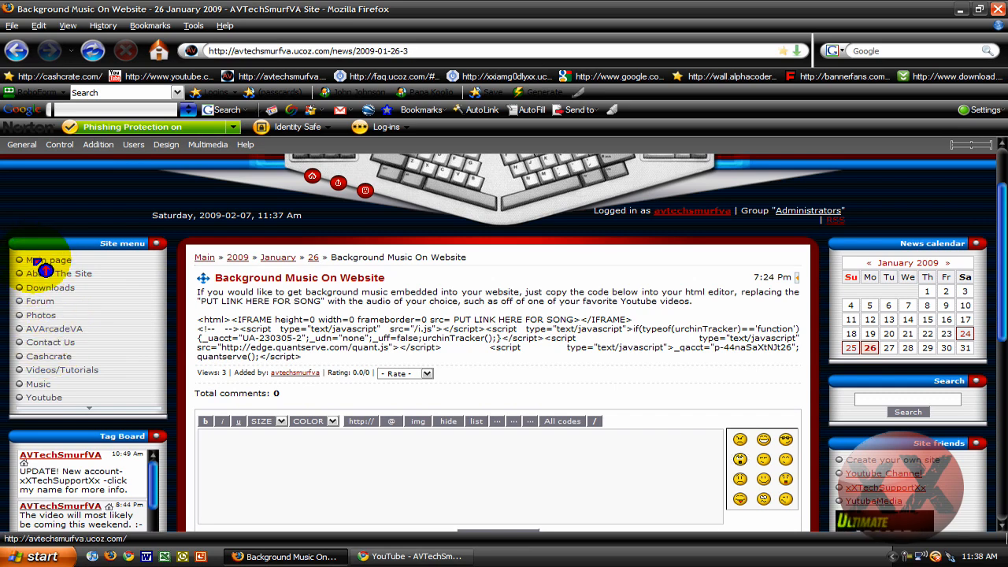
Step: Edit the main page's HTML, replacing the old iframe code with the pasted background music code
click(49, 260)
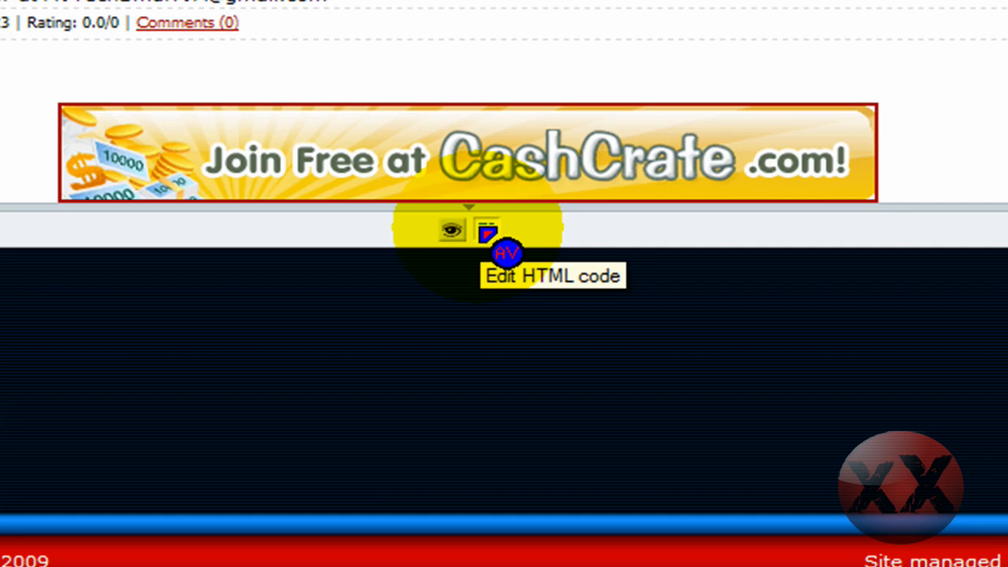
click(486, 230)
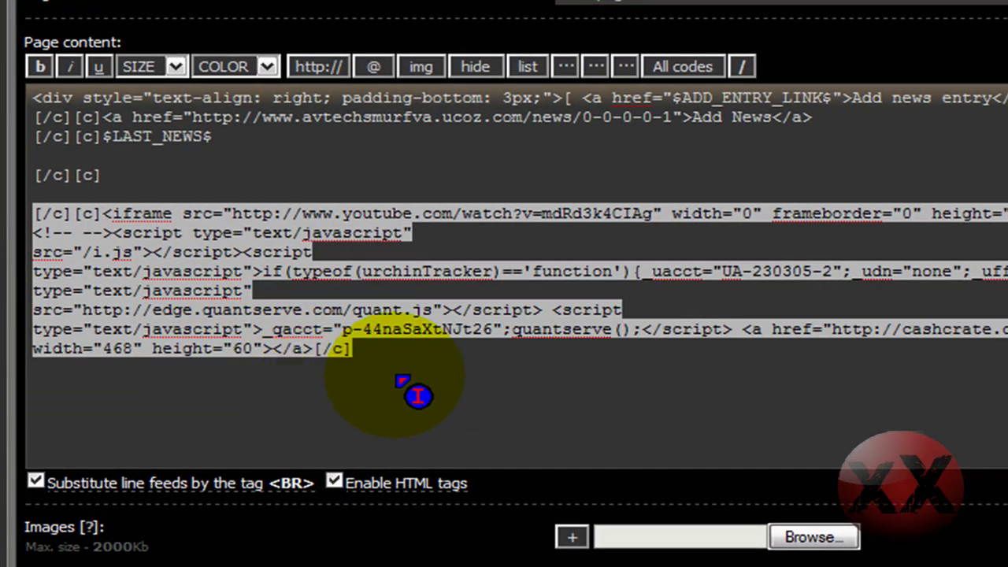
key(Delete)
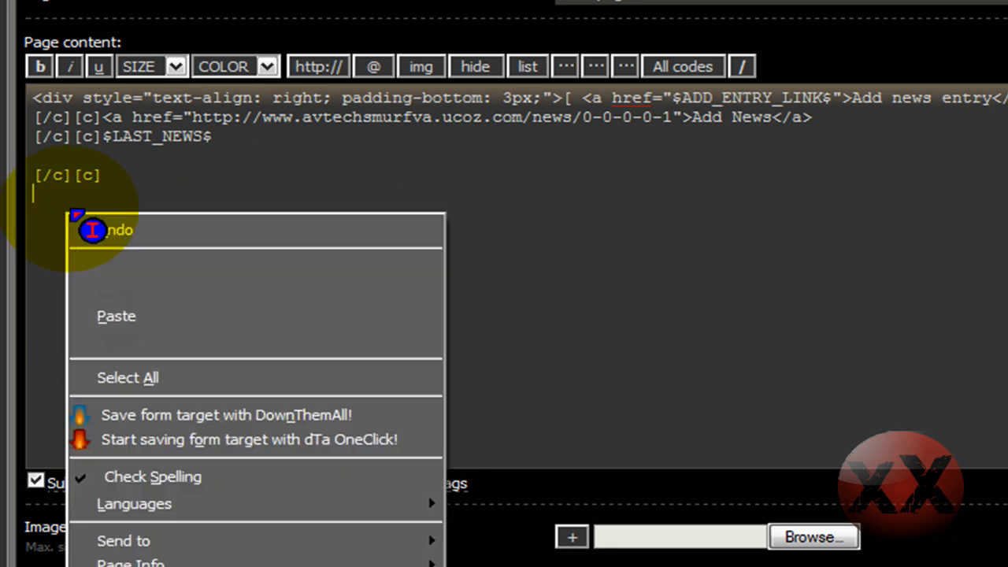
click(117, 315)
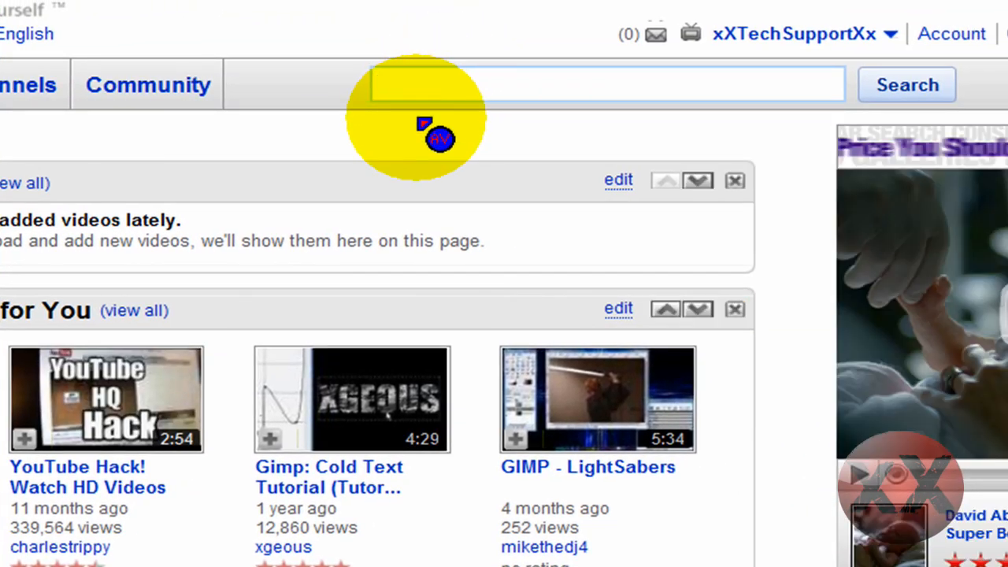
Step: Search YouTube for 'viva la vida' and open the Coldplay - Viva La Vida video
text(viva la)
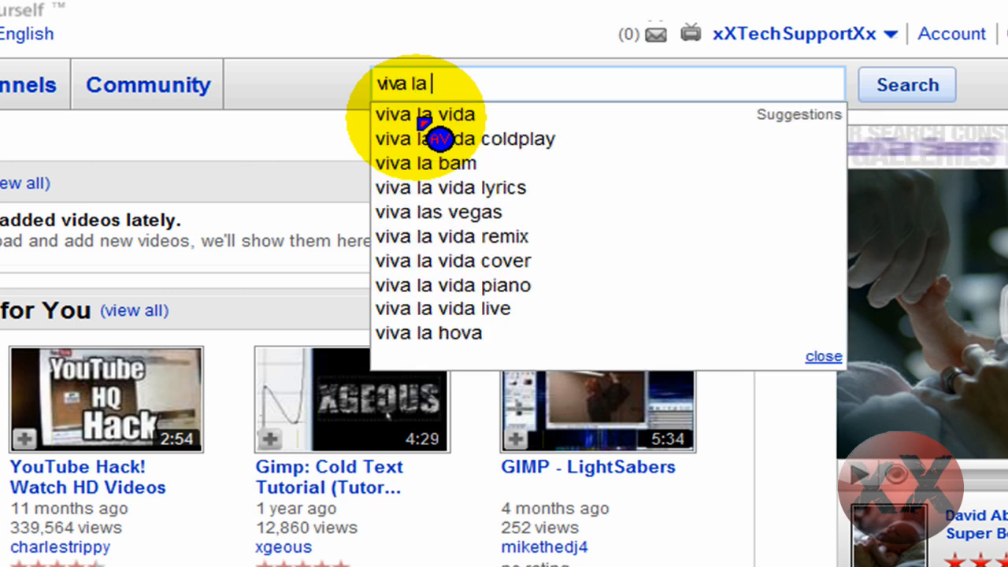
click(425, 114)
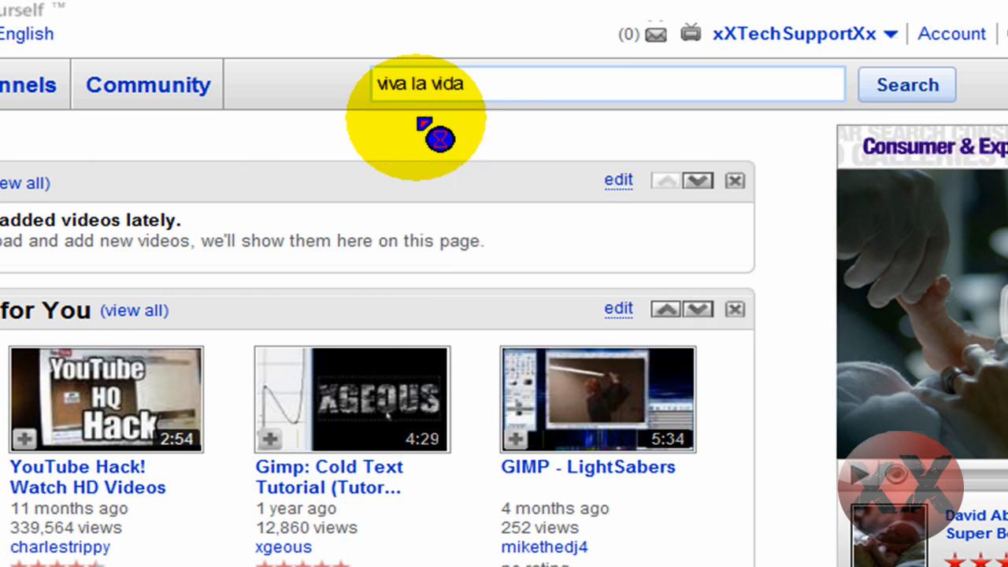
click(906, 85)
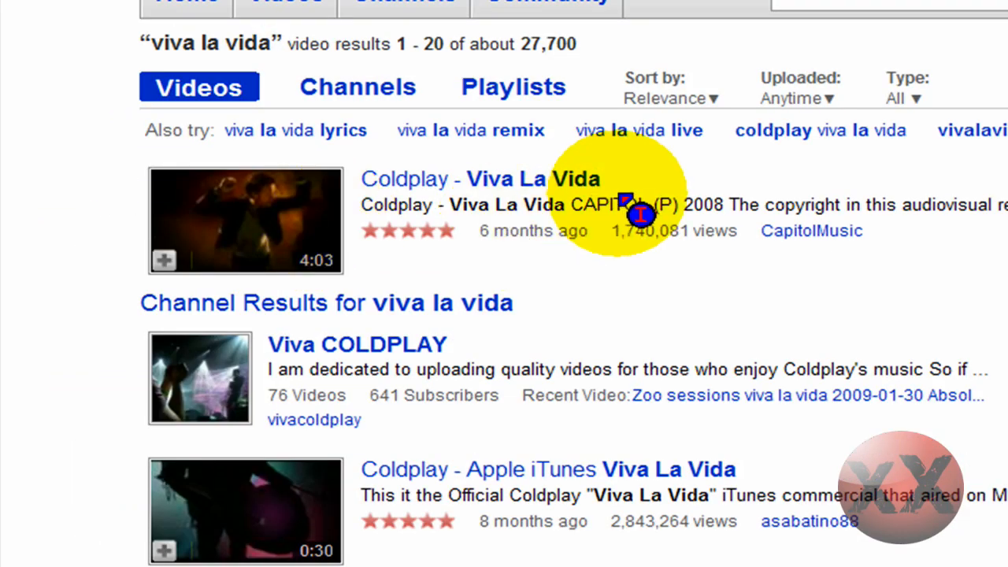
mouse_move(264, 212)
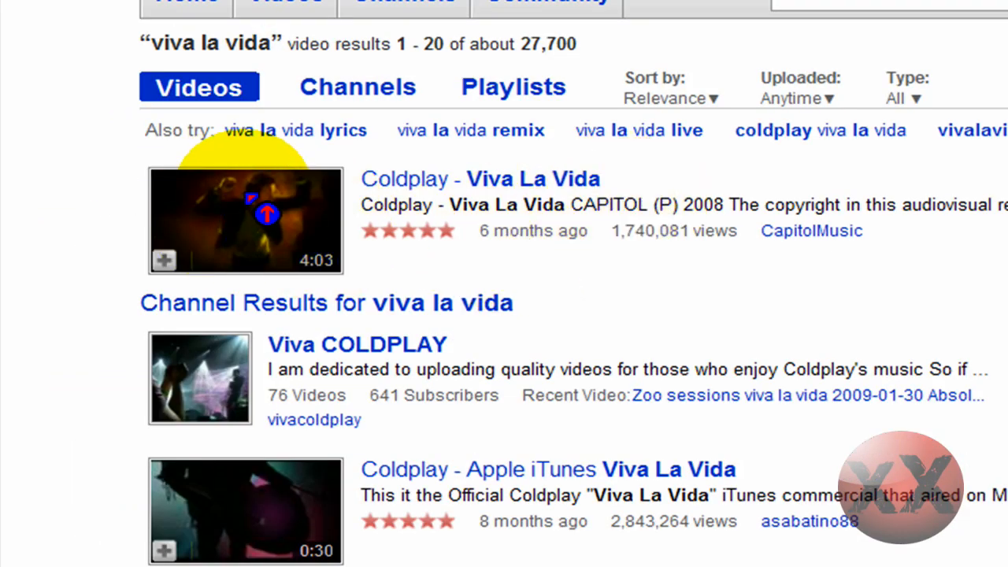
click(244, 220)
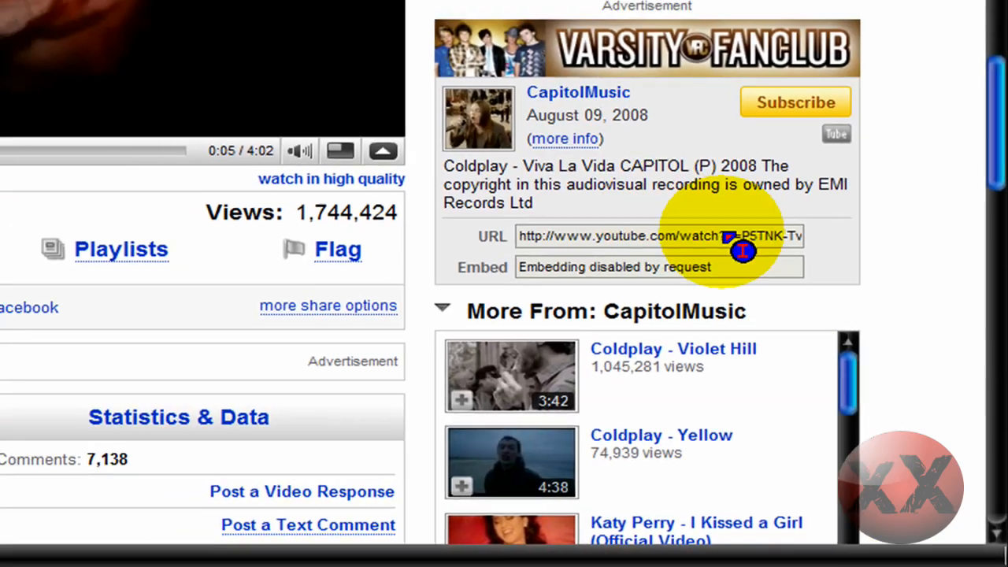
Step: Copy the Viva La Vida URL and paste it over 'PUT LINK HERE FOR SONG'
right_click(740, 250)
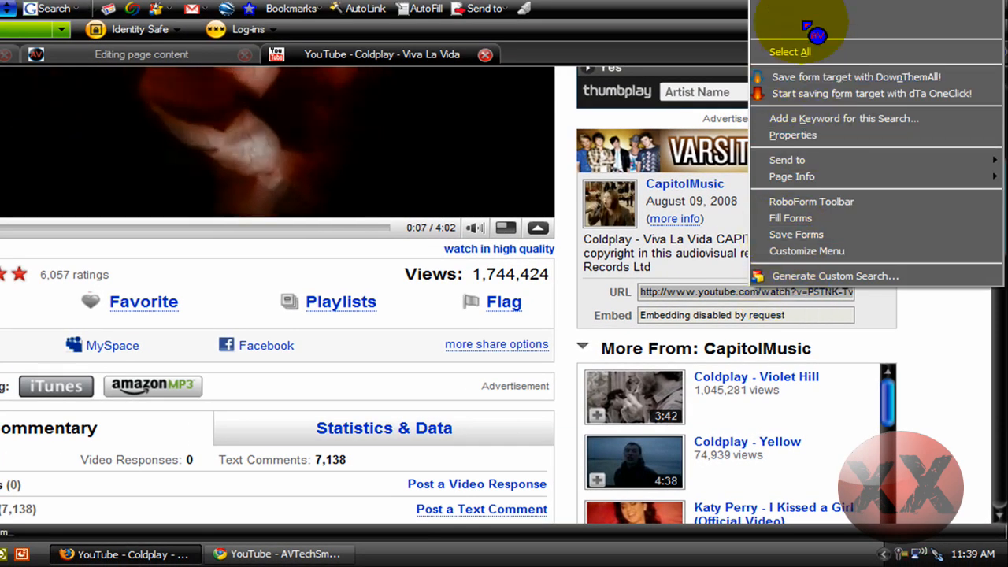
click(142, 54)
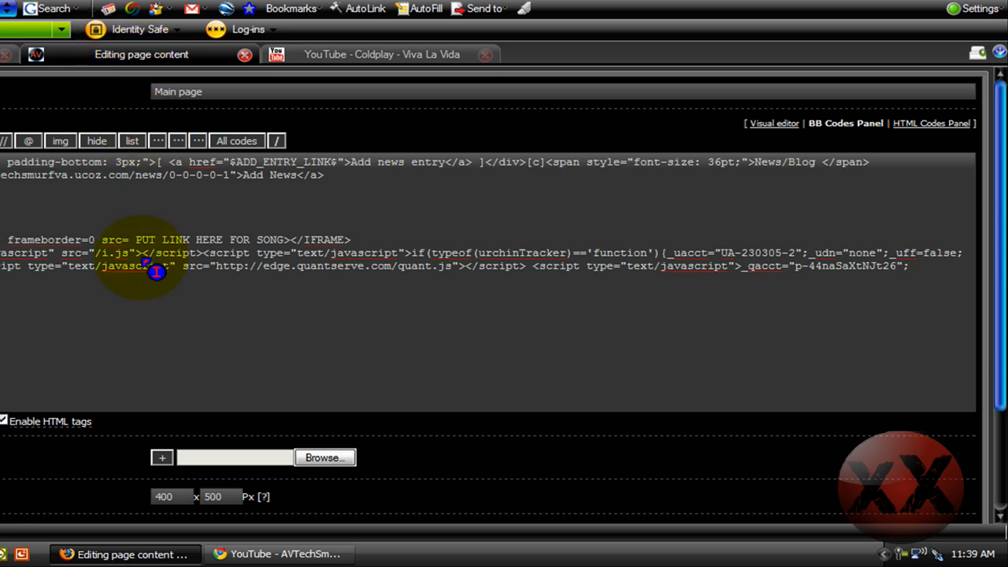
mouse_move(295, 256)
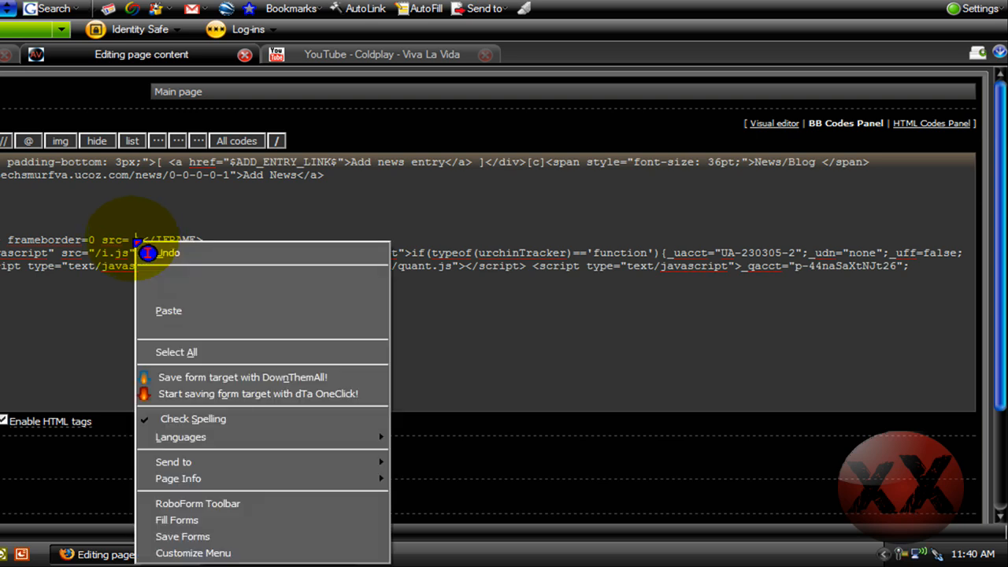
click(169, 252)
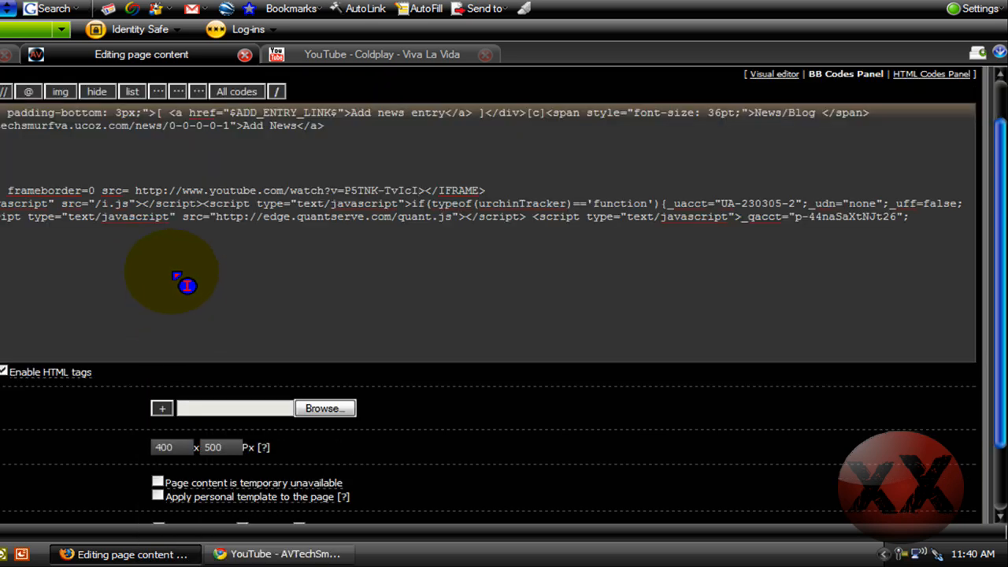
scroll(down, 3)
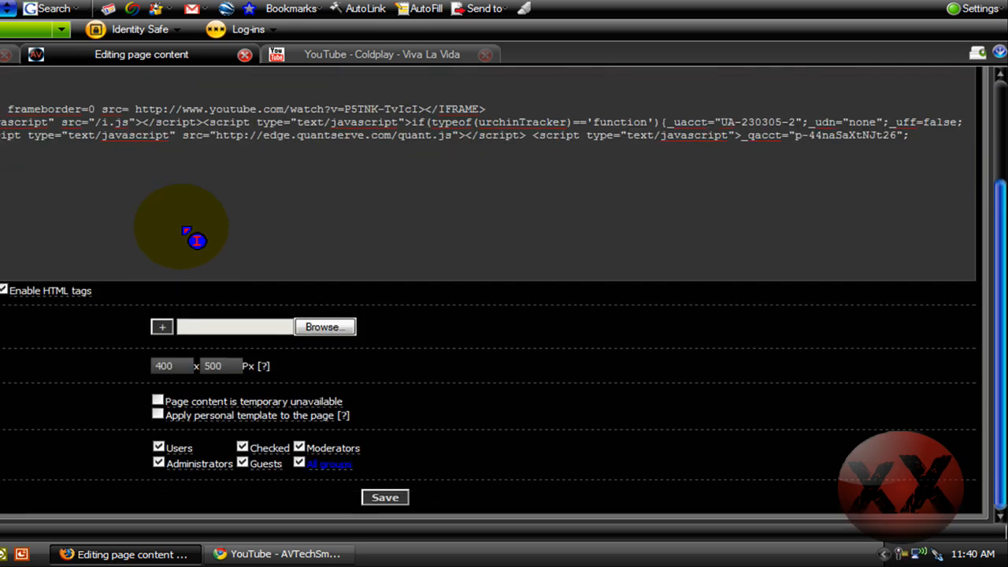
click(385, 497)
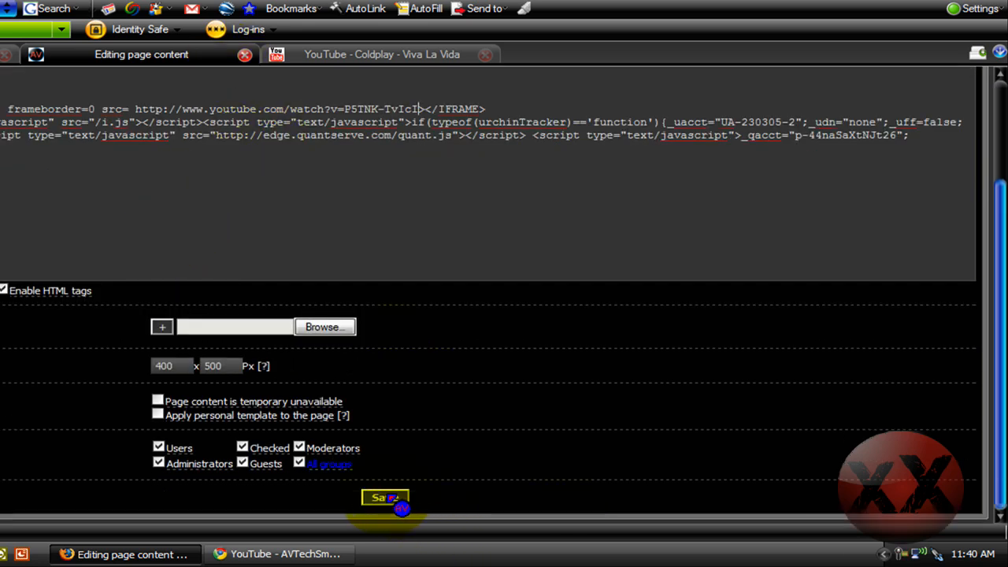
Step: Save the main page content and open the updated News/Blog main page
click(385, 497)
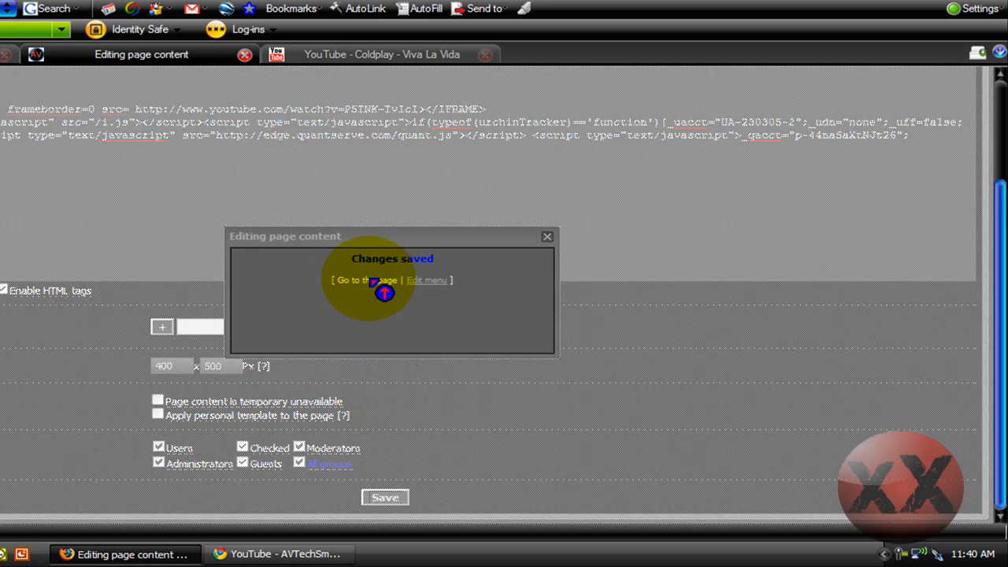
click(366, 280)
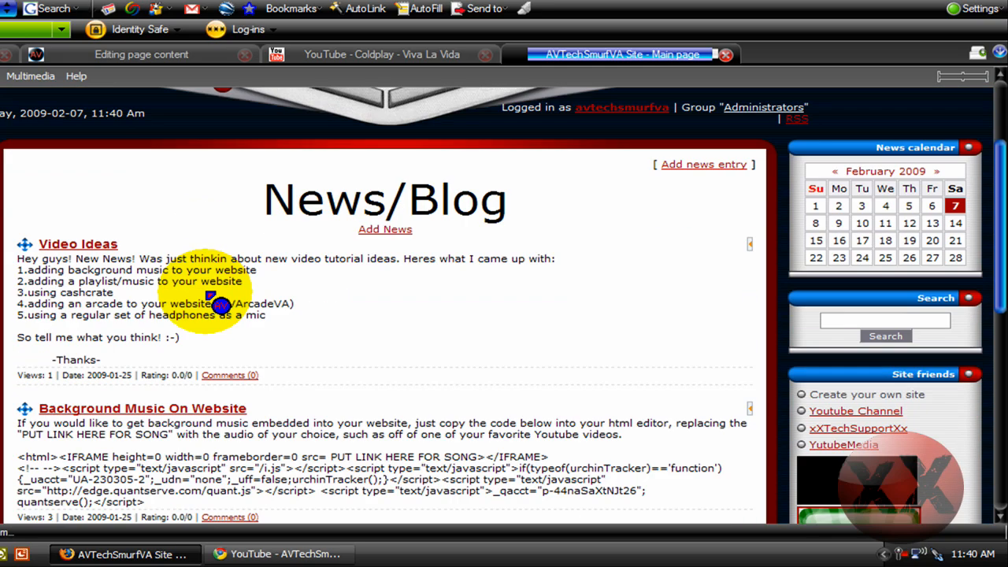
scroll(down, 3)
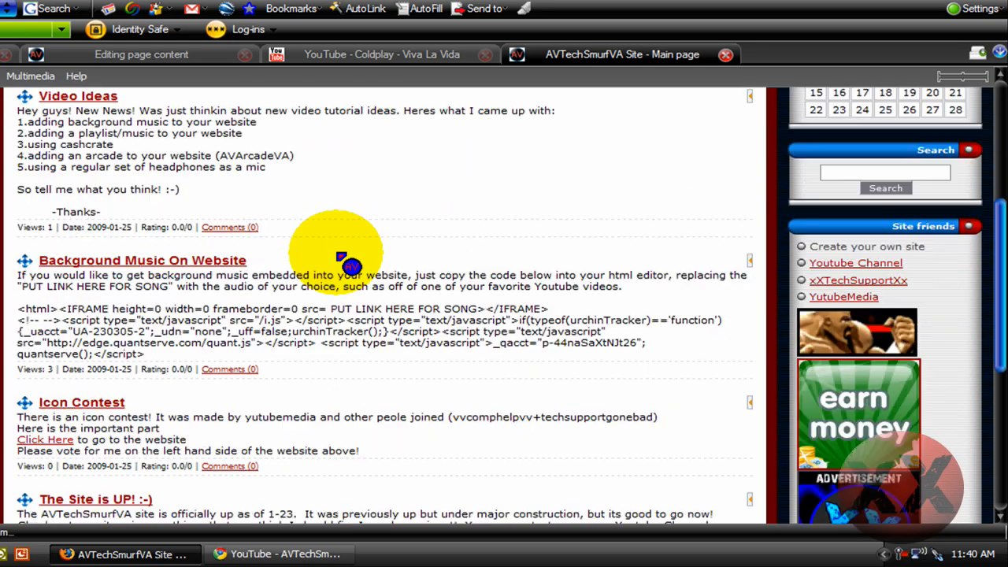